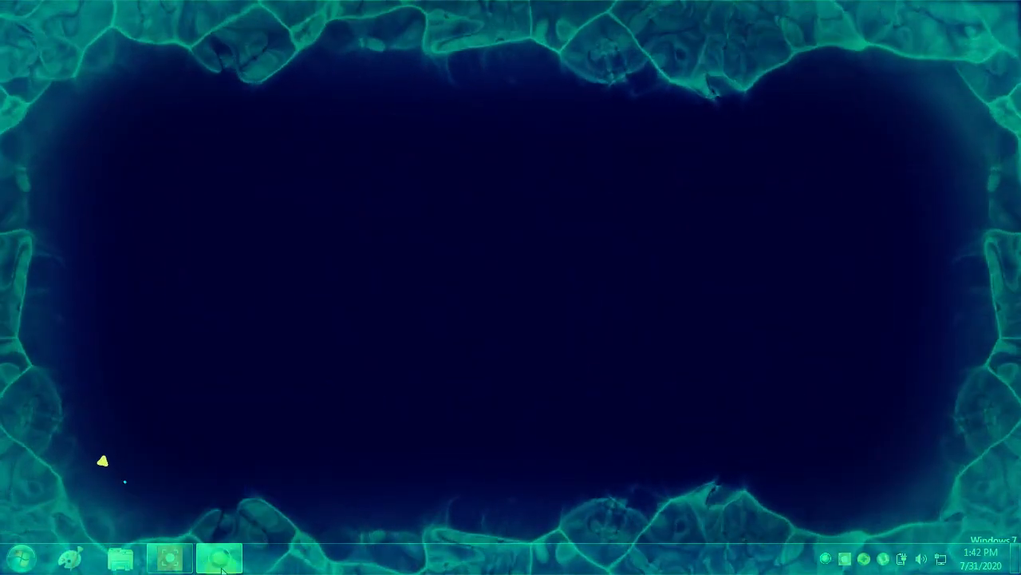
Launch Webex Meetings from the desktop and begin starting a meeting from the home window.
left_click(220, 555)
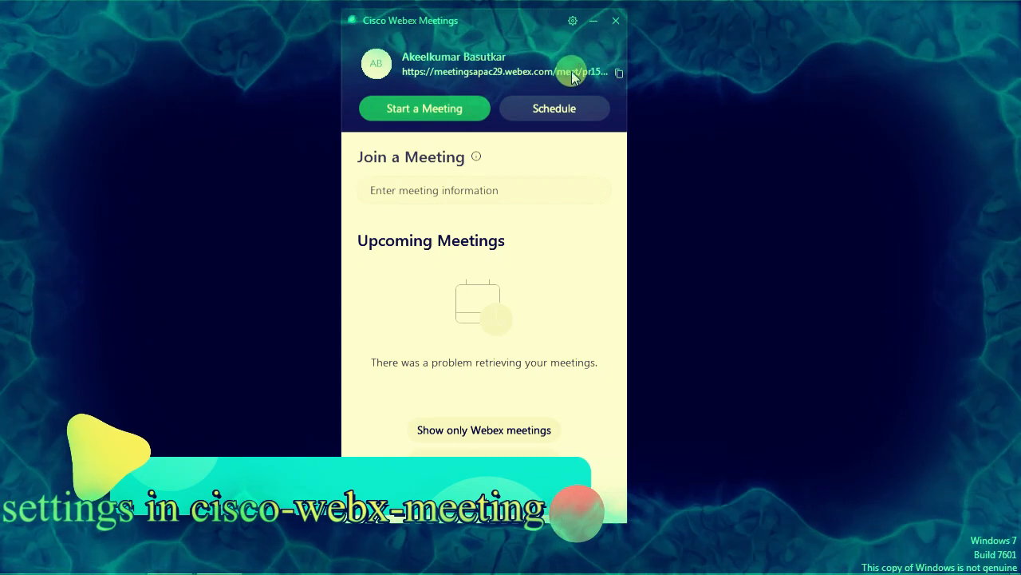
mouse_move(461, 147)
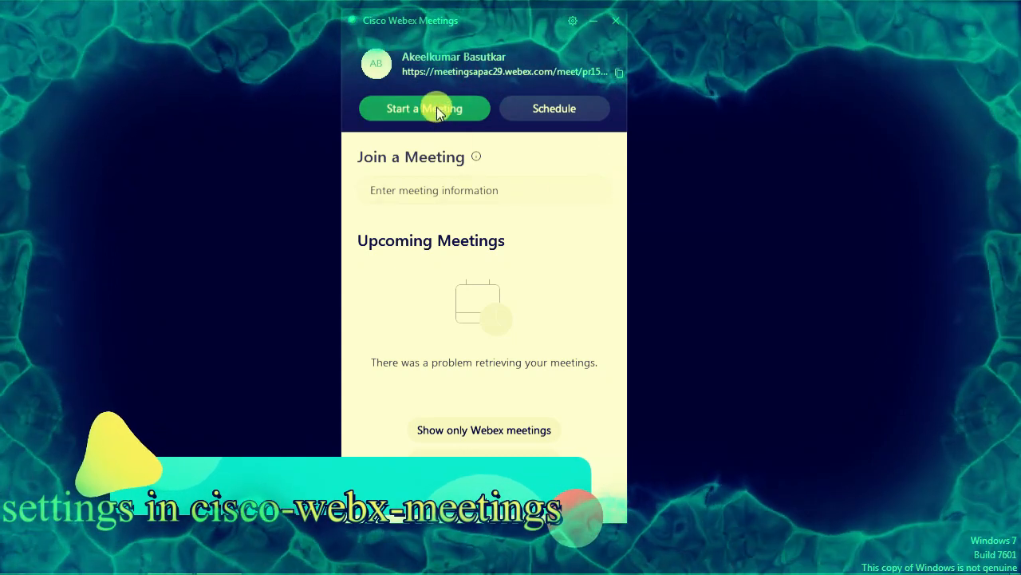
left_click(425, 108)
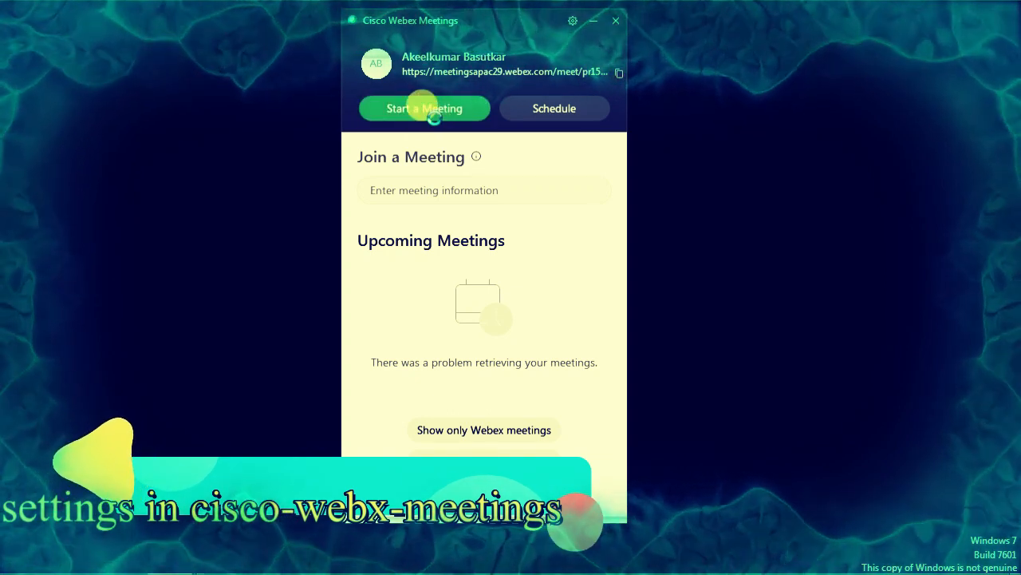
Start the Personal Room meeting so the host waits alone for others to join.
left_click(425, 108)
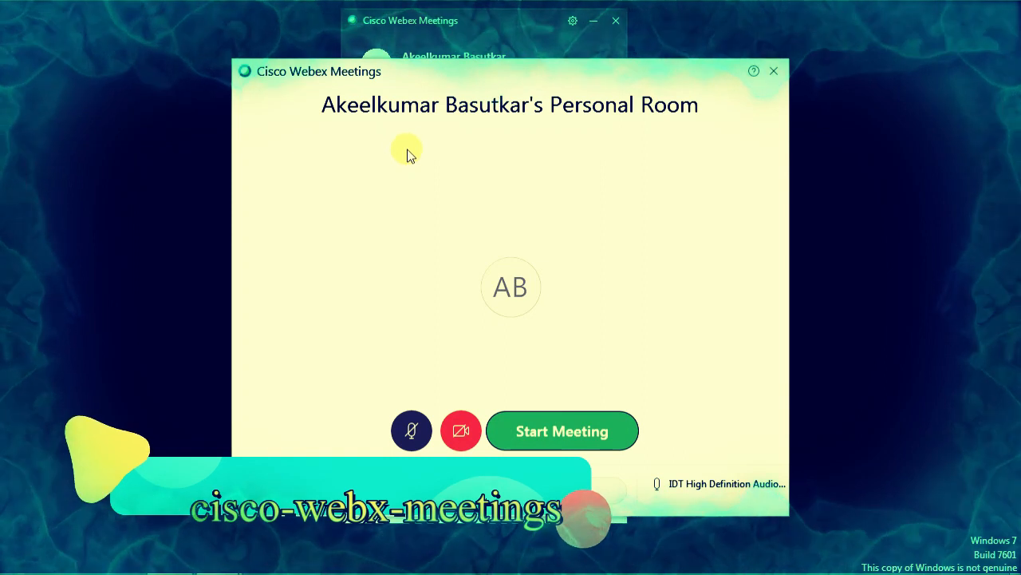
mouse_move(478, 191)
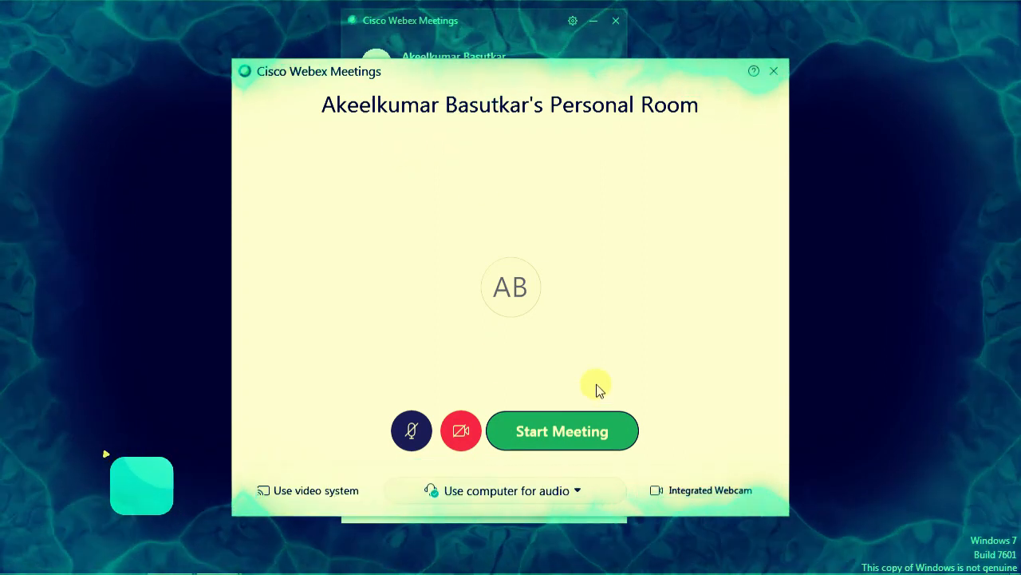
mouse_move(578, 431)
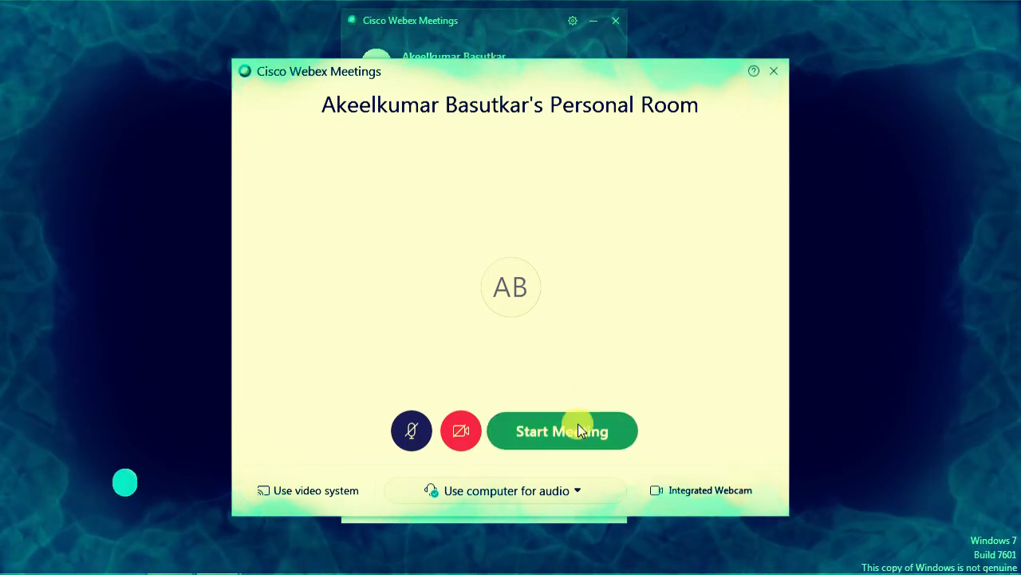
left_click(561, 431)
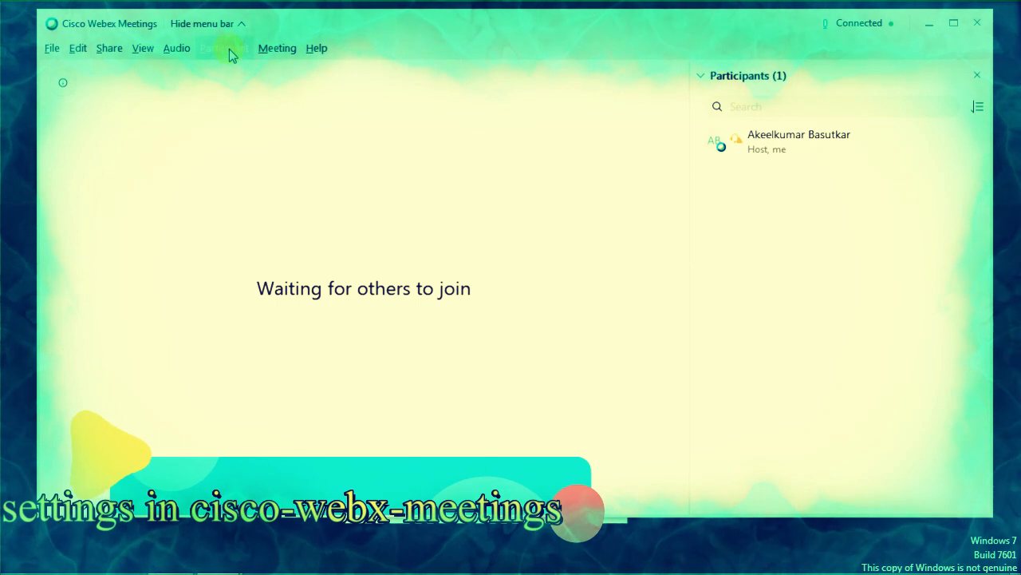
Reach the Assign Privileges settings from the Participant menu of the running meeting.
left_click(226, 48)
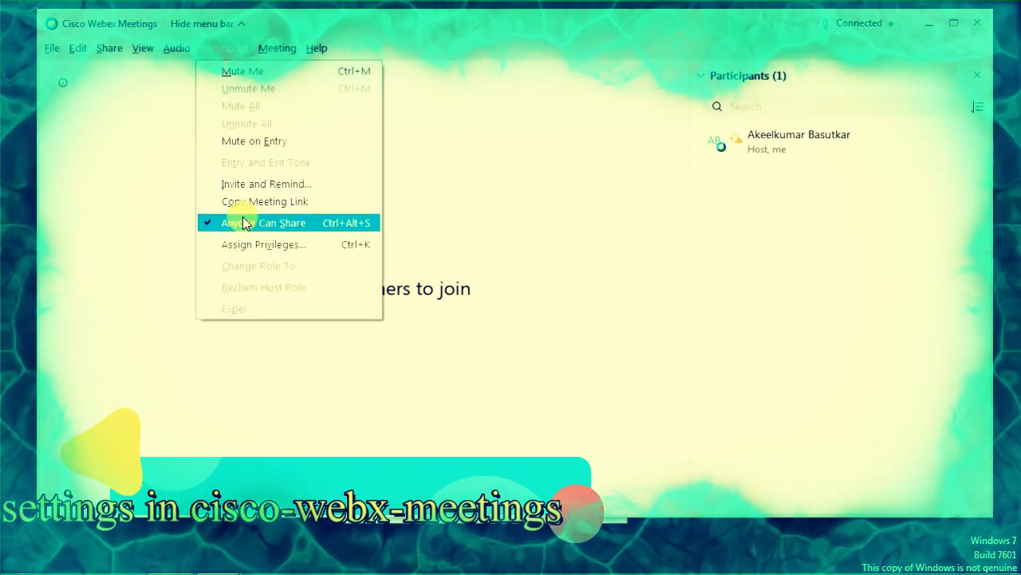
mouse_move(268, 72)
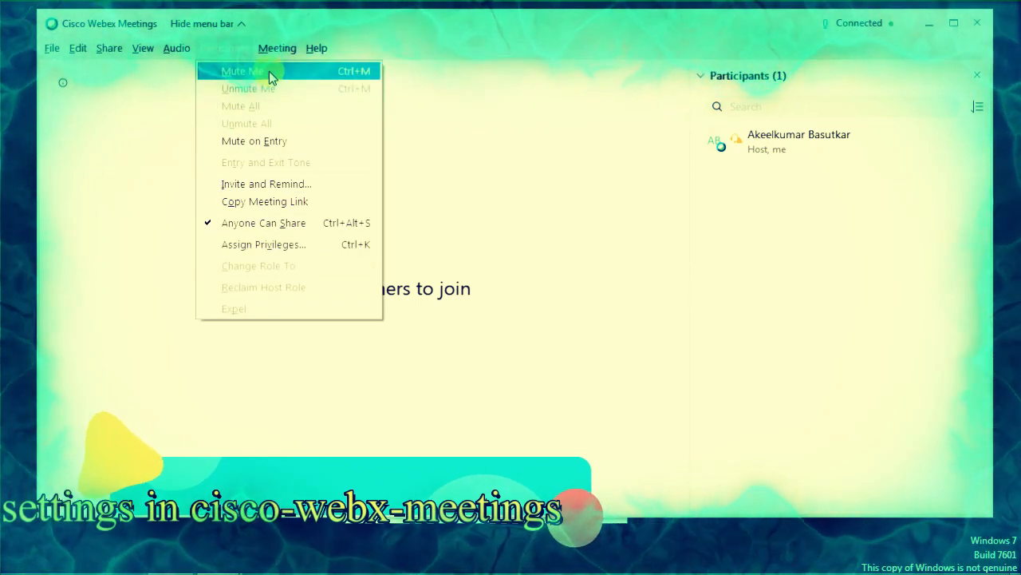
mouse_move(274, 184)
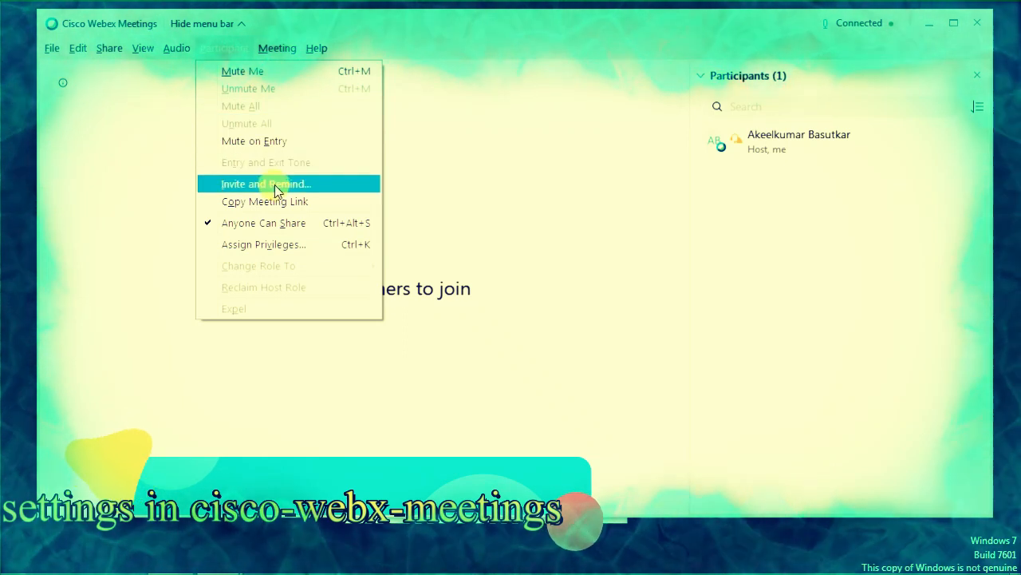
mouse_move(264, 223)
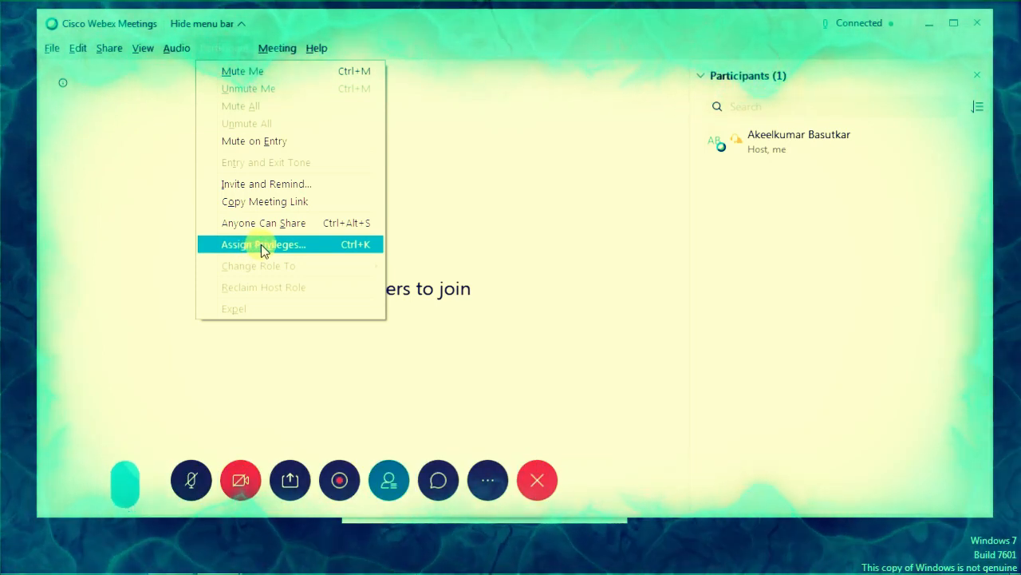
left_click(264, 244)
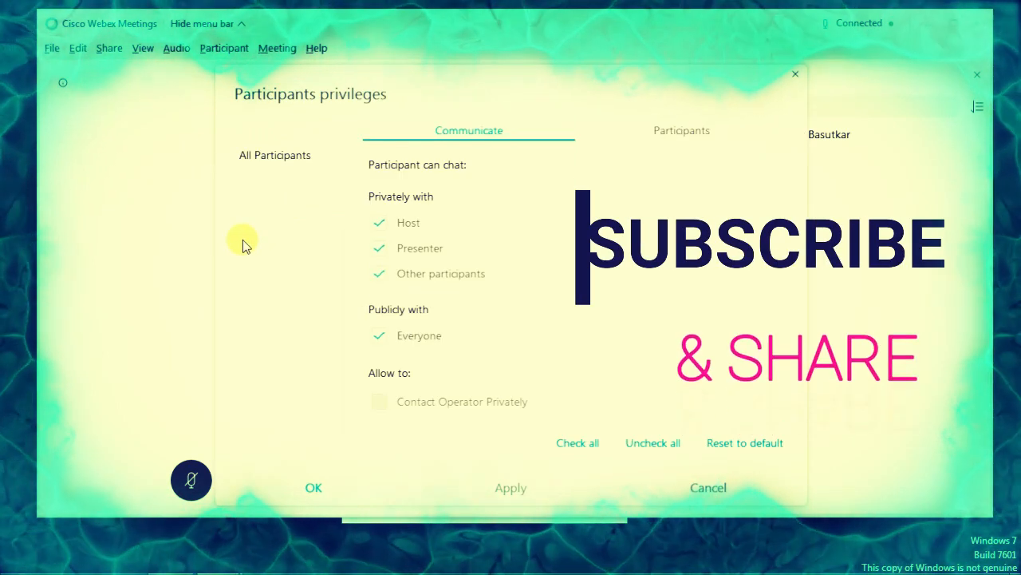
mouse_move(287, 242)
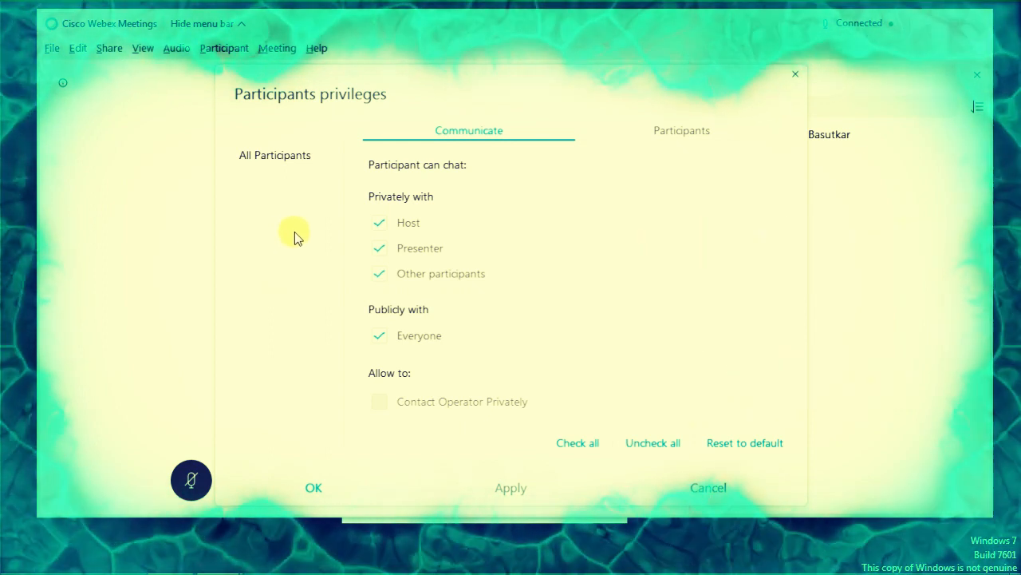
mouse_move(391, 175)
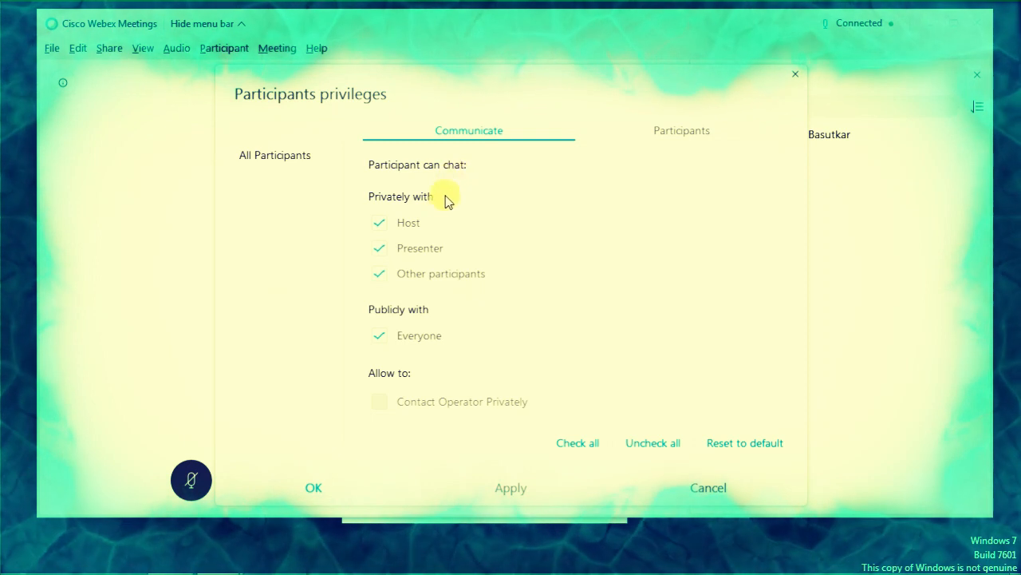
mouse_move(504, 265)
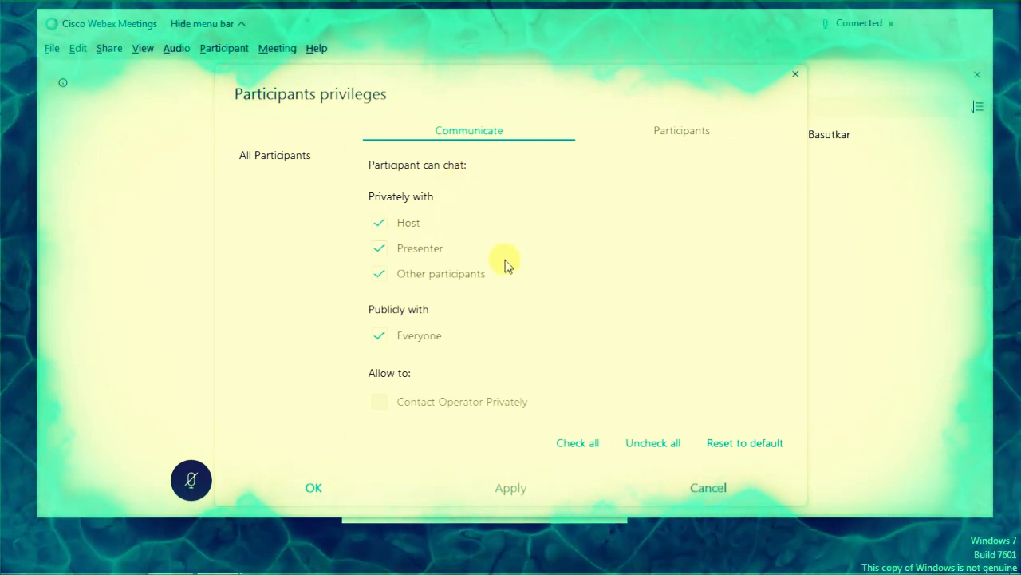
mouse_move(584, 348)
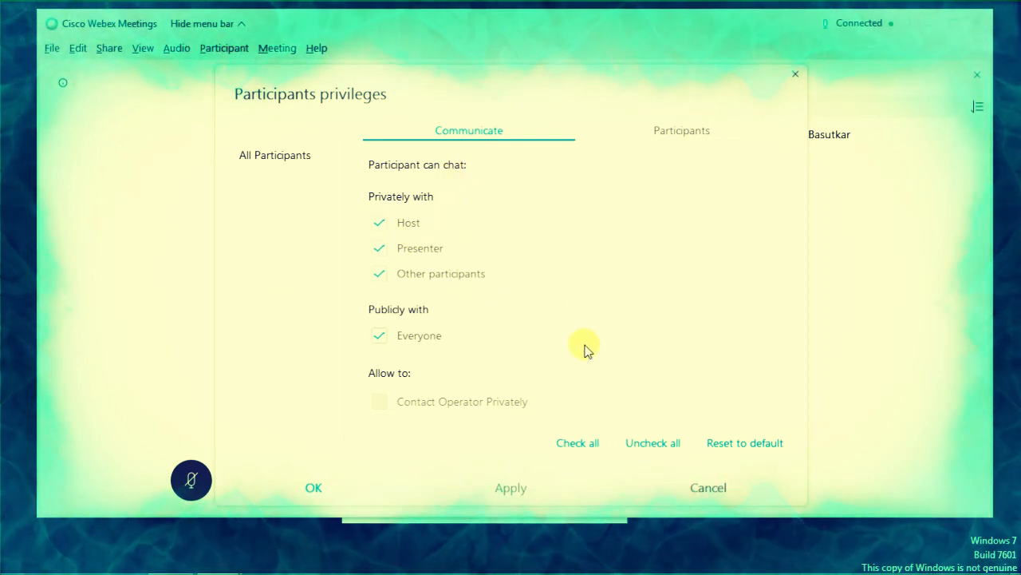
Uncheck private chat with Host and public chat with Everyone under Participant can chat.
left_click(380, 223)
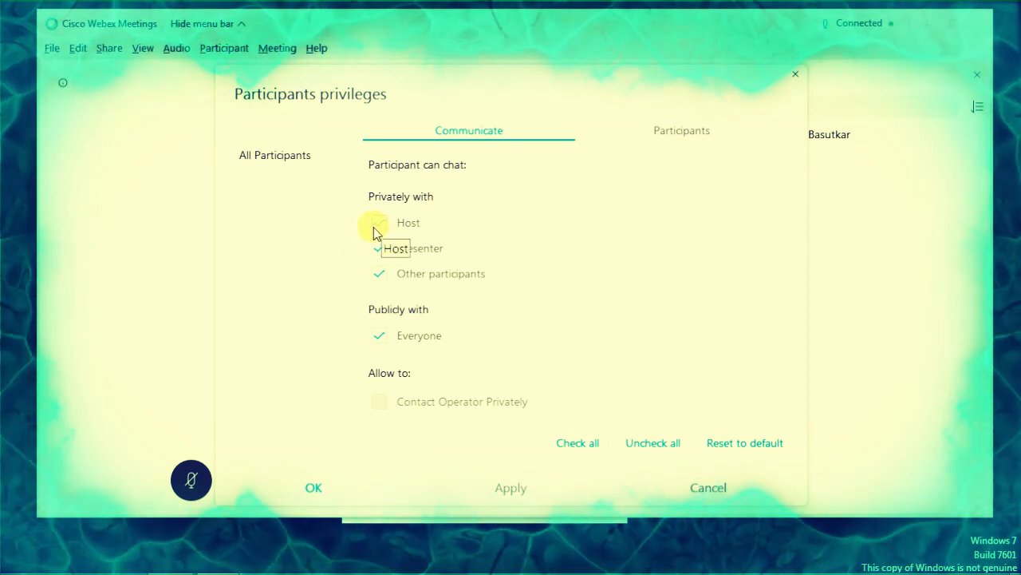
left_click(380, 224)
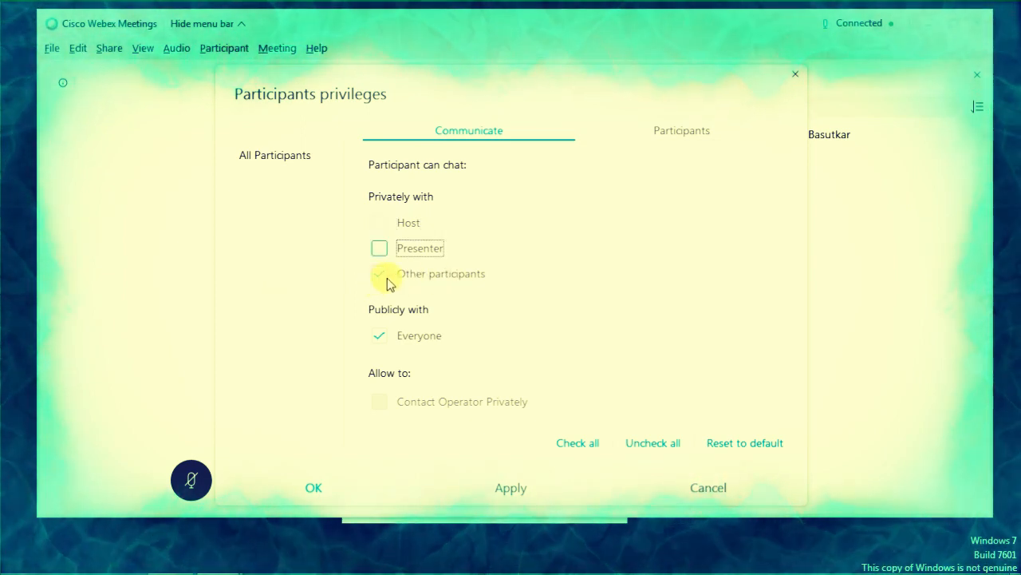
mouse_move(383, 275)
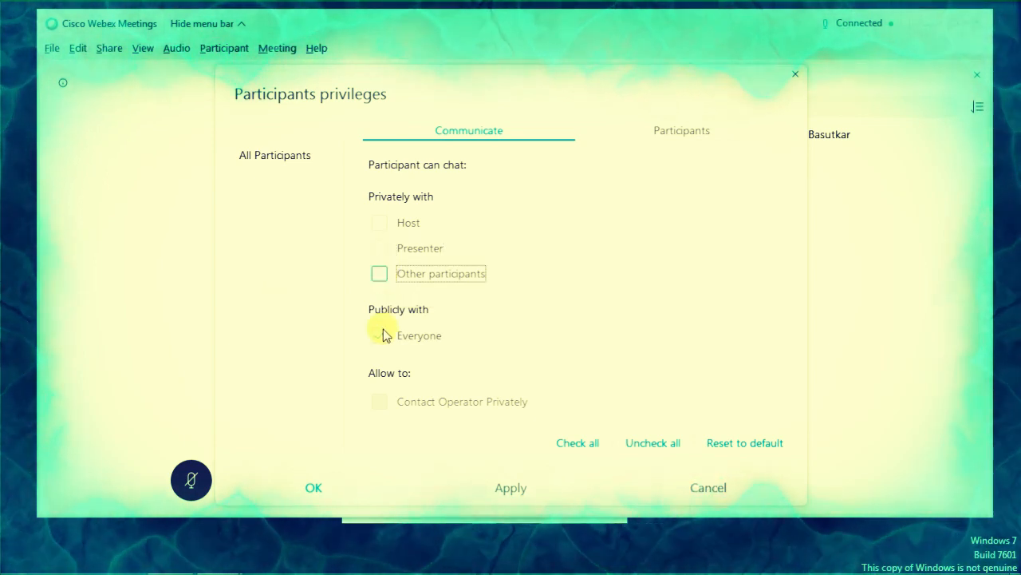
left_click(380, 335)
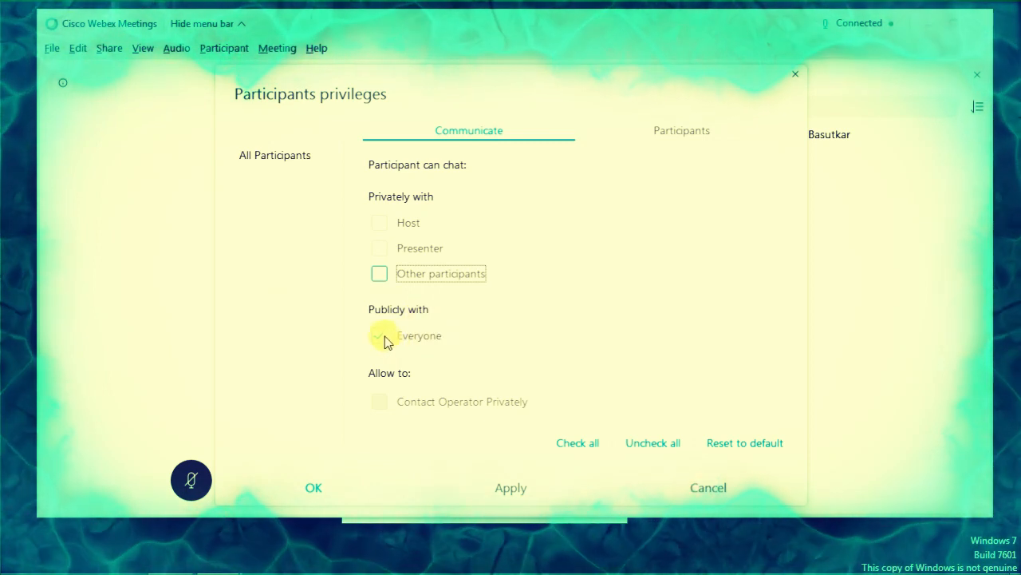
mouse_move(382, 338)
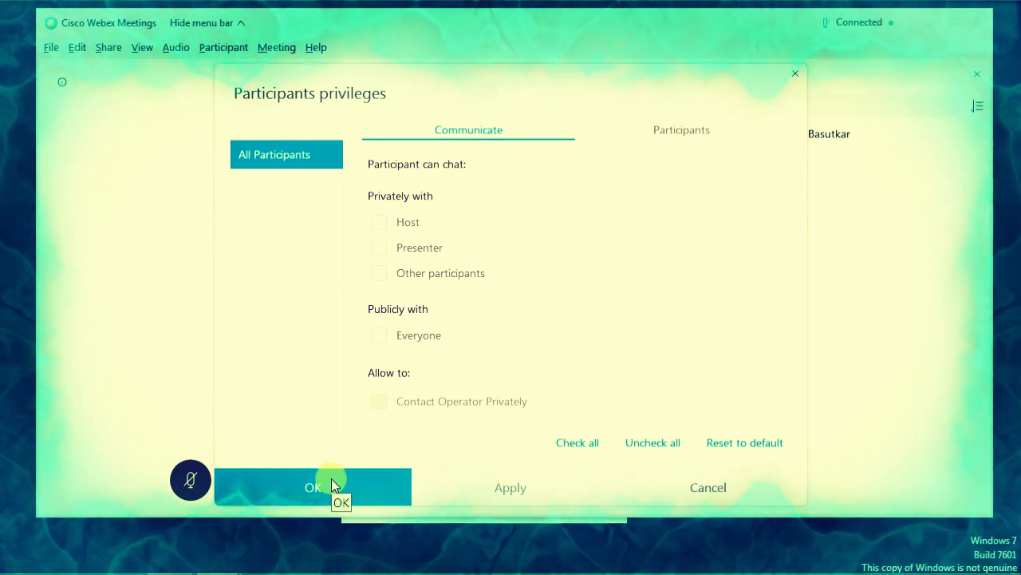
Confirm the unchecked chat privileges with OK and return to the meeting.
left_click(313, 487)
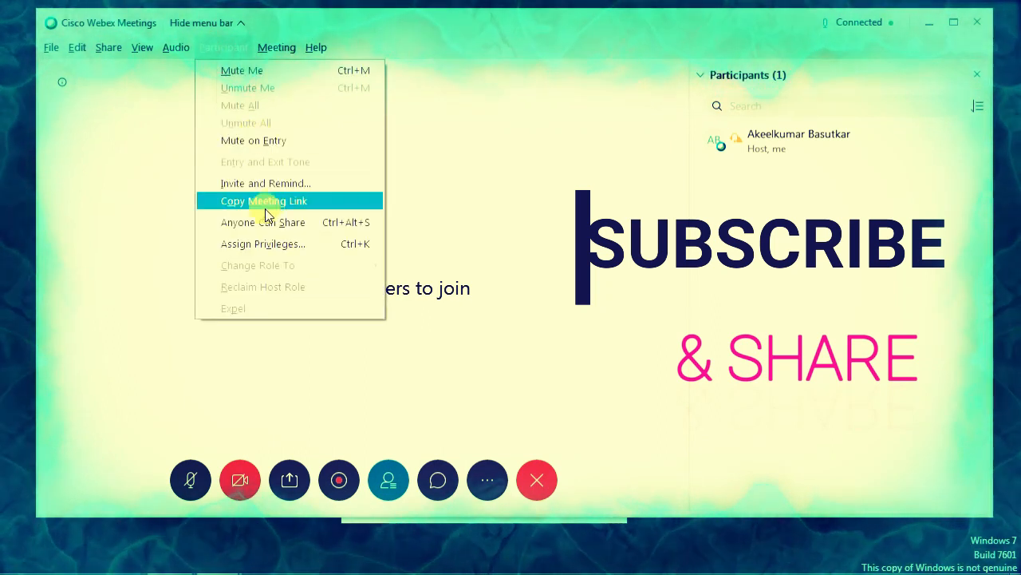
mouse_move(263, 243)
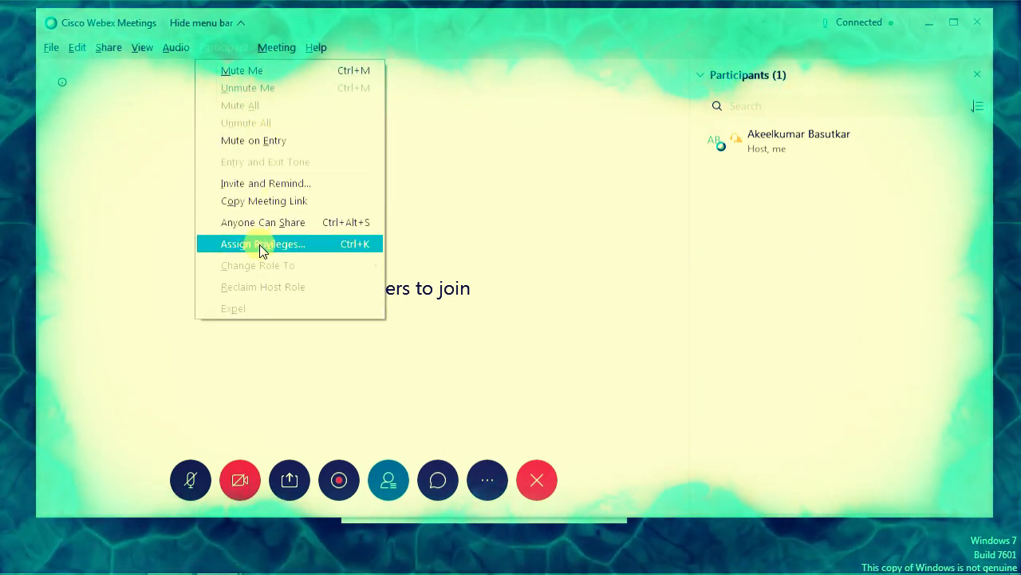
On the Participants tab, try Check all and Uncheck all, then Reset to default and apply.
left_click(262, 242)
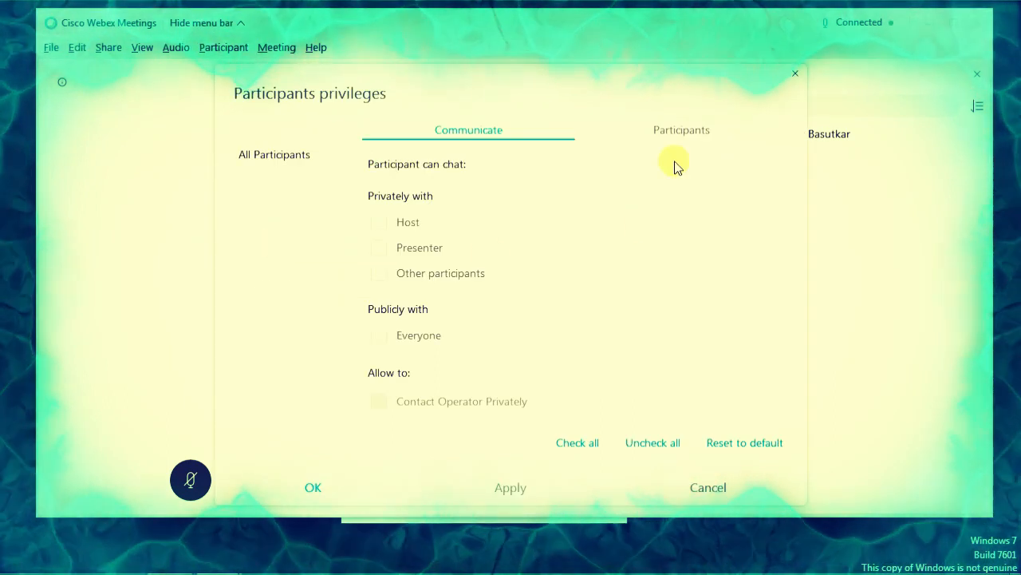
mouse_move(682, 131)
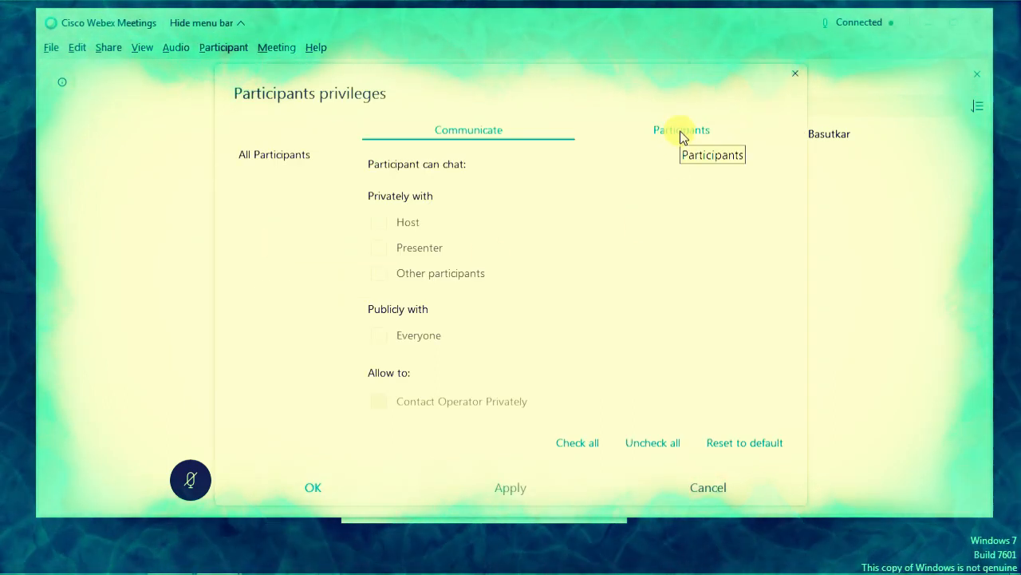
left_click(680, 129)
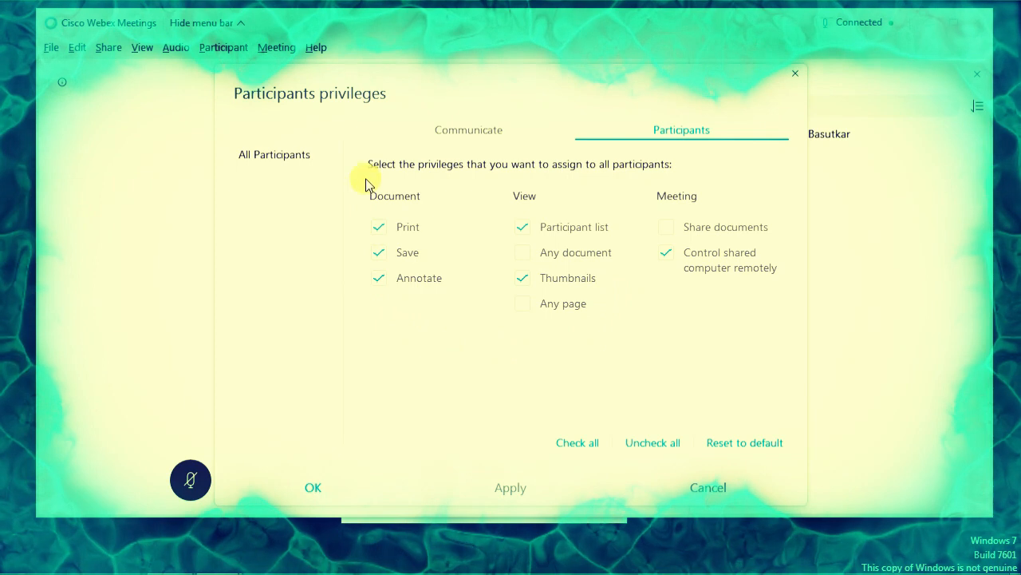
mouse_move(599, 179)
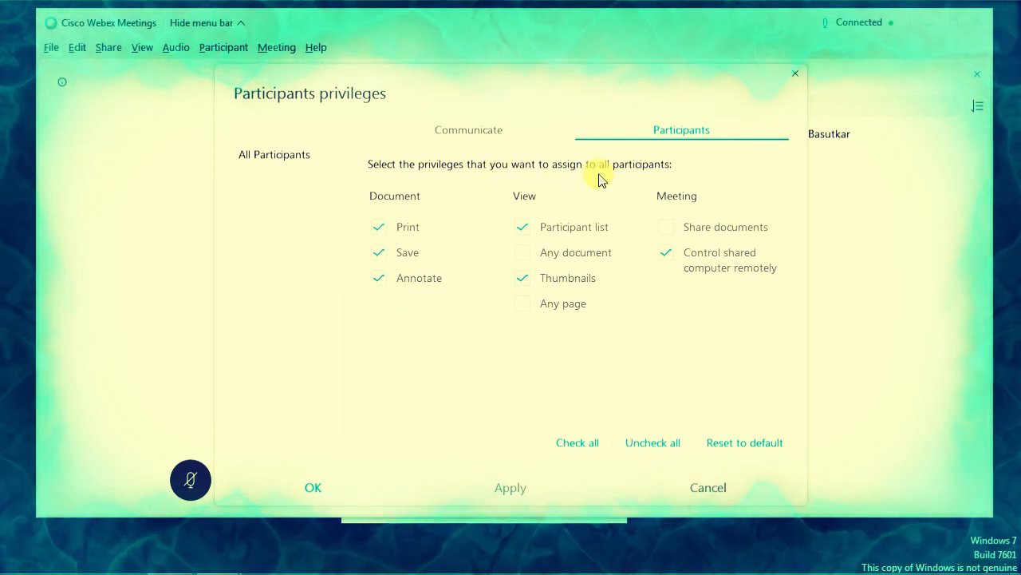
mouse_move(421, 309)
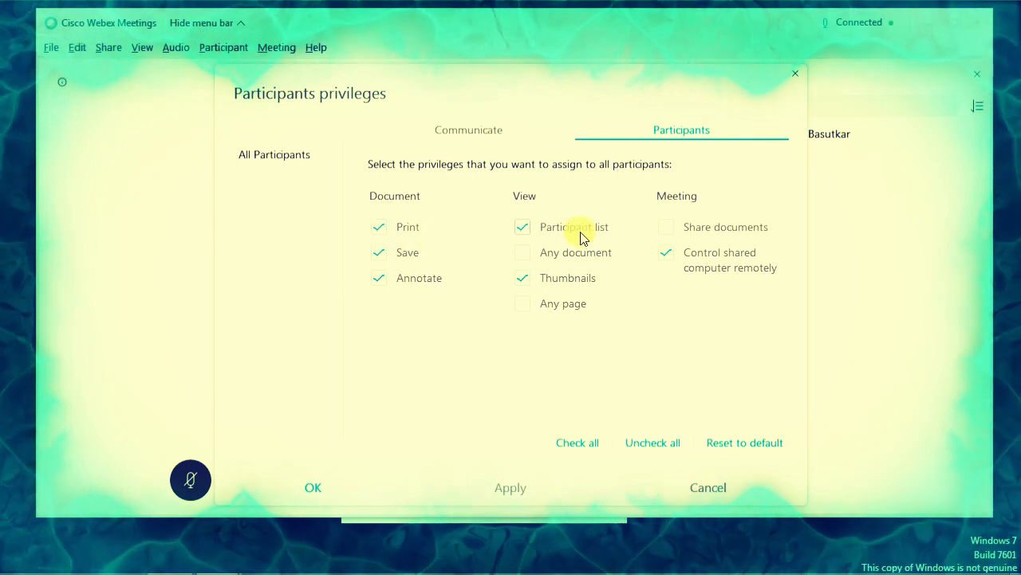
mouse_move(455, 252)
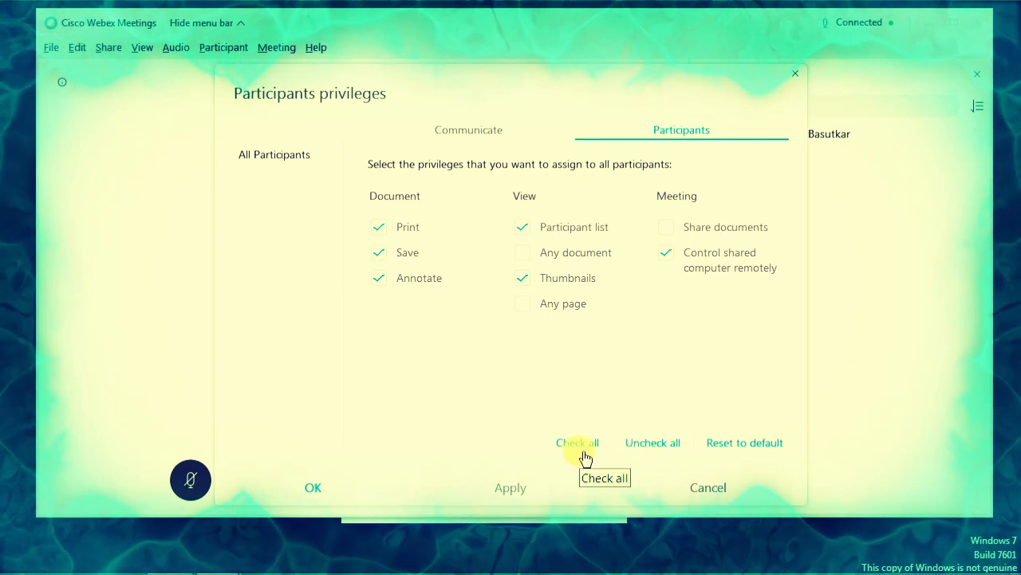
left_click(577, 444)
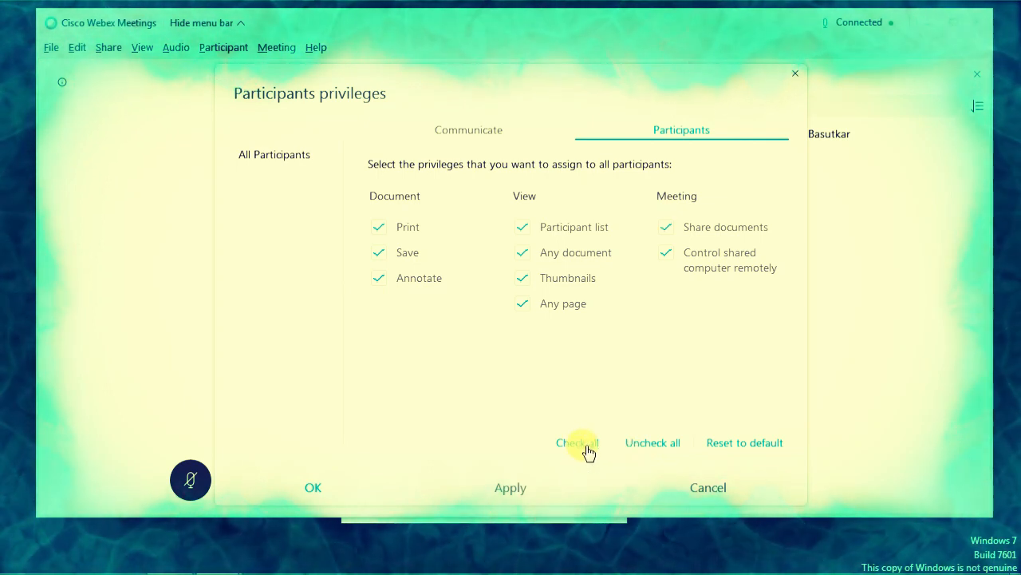
left_click(652, 443)
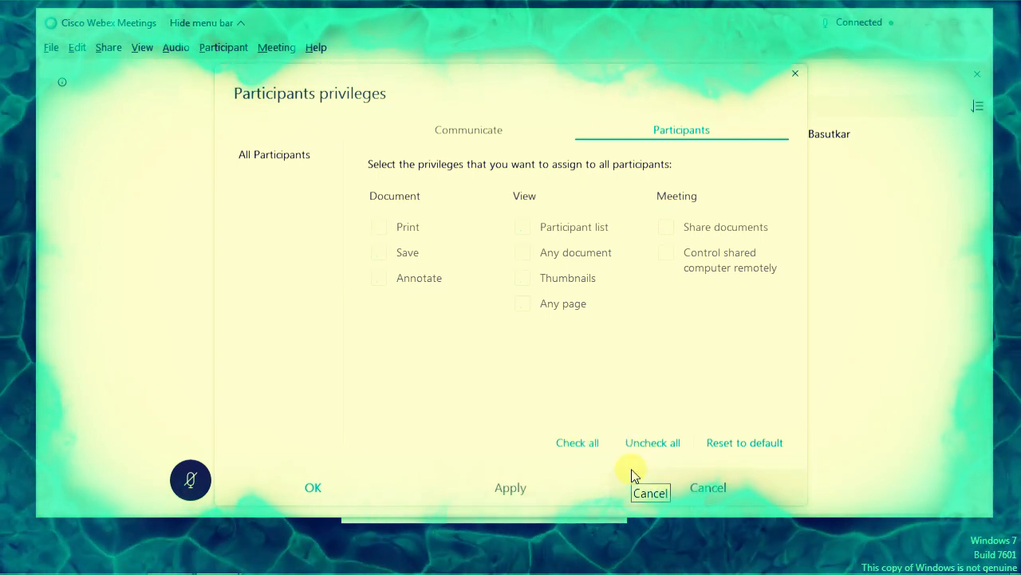
mouse_move(744, 442)
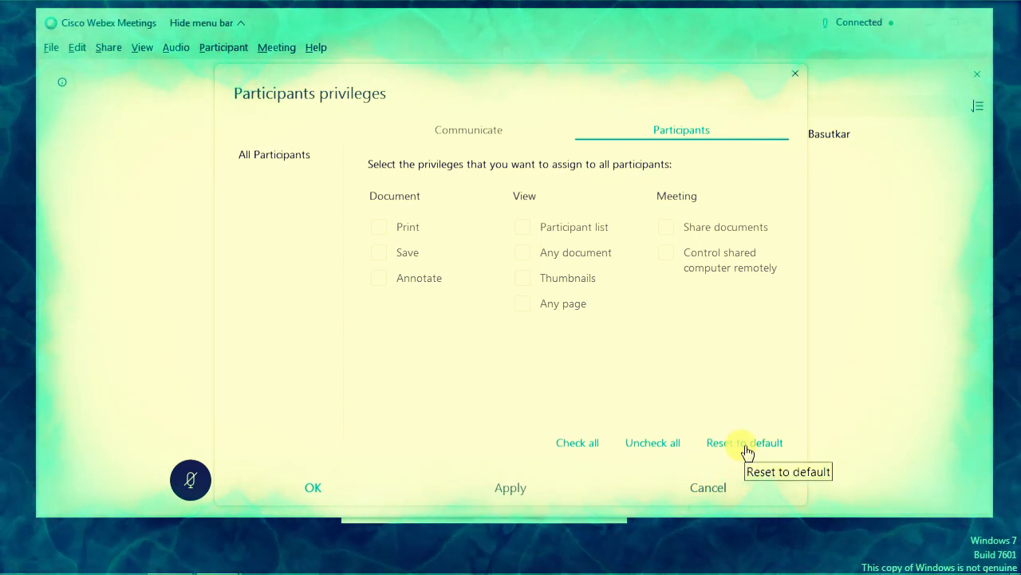
left_click(744, 442)
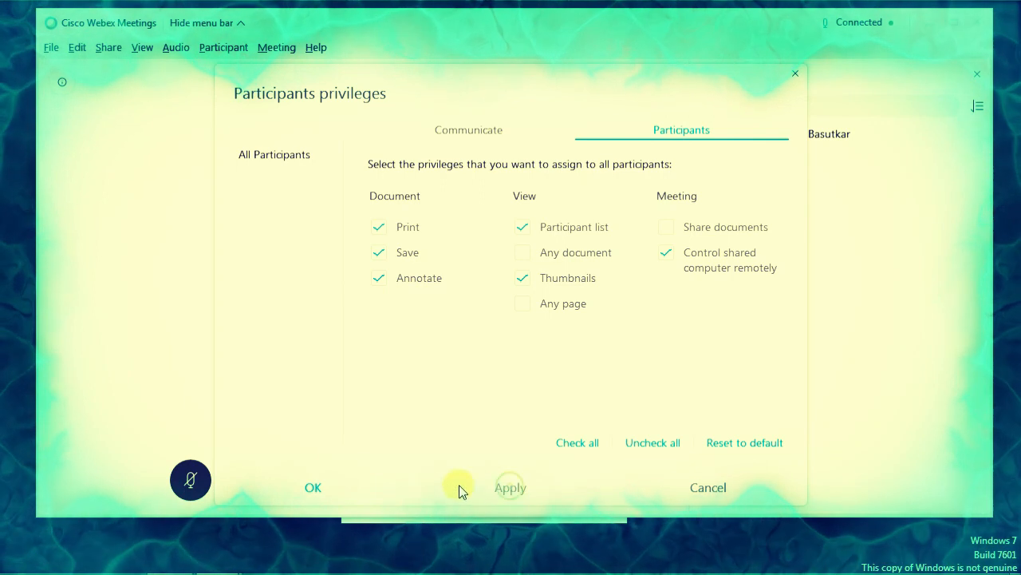
left_click(312, 487)
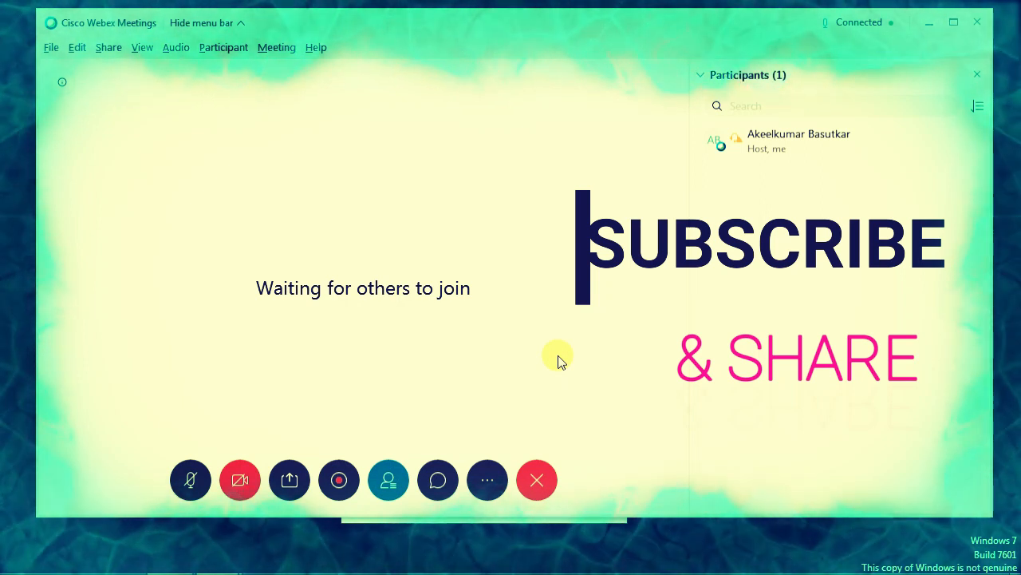
mouse_move(540, 368)
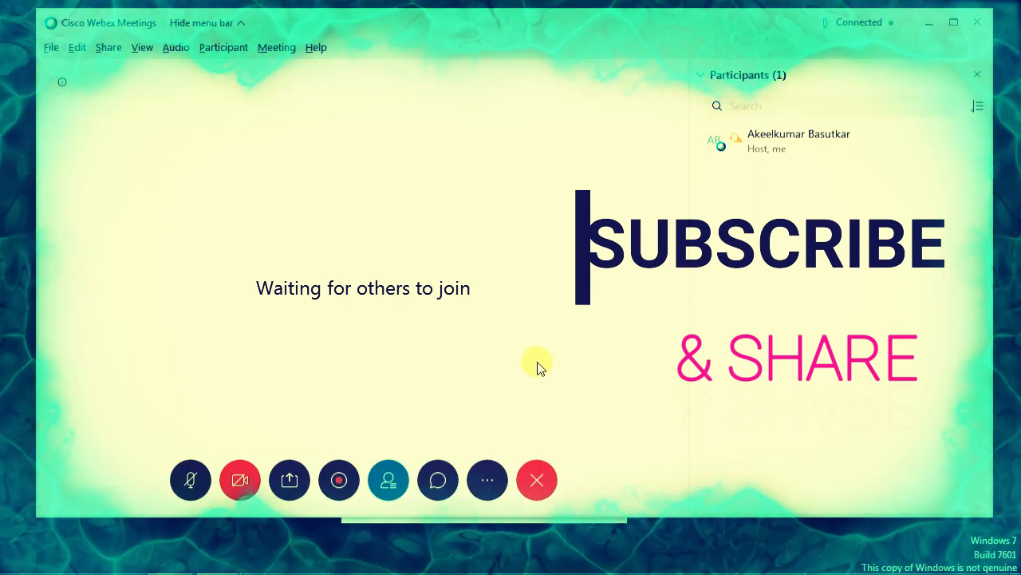